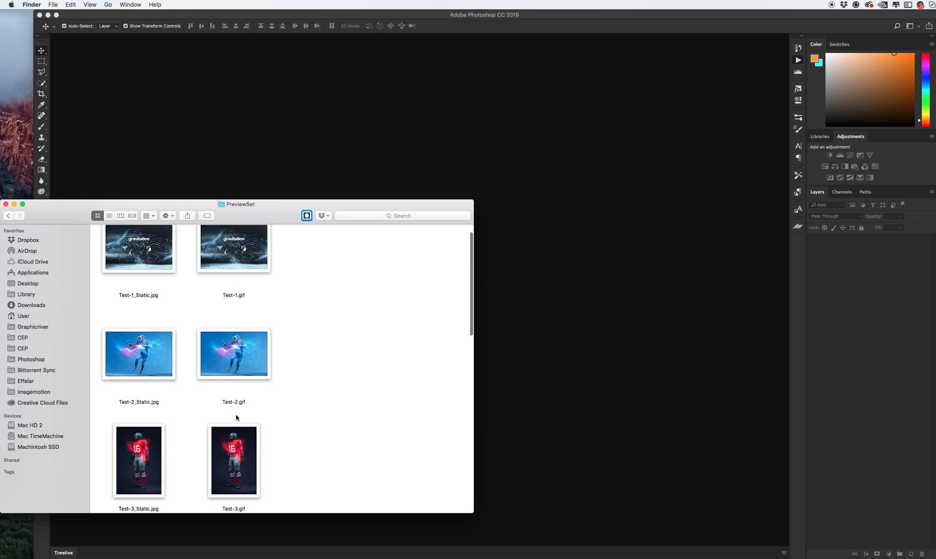
- Select Test-2.gif in the PreviewSet folder to preview it in Quick Look
{"action": "left_click", "coordinate": [233, 354]}
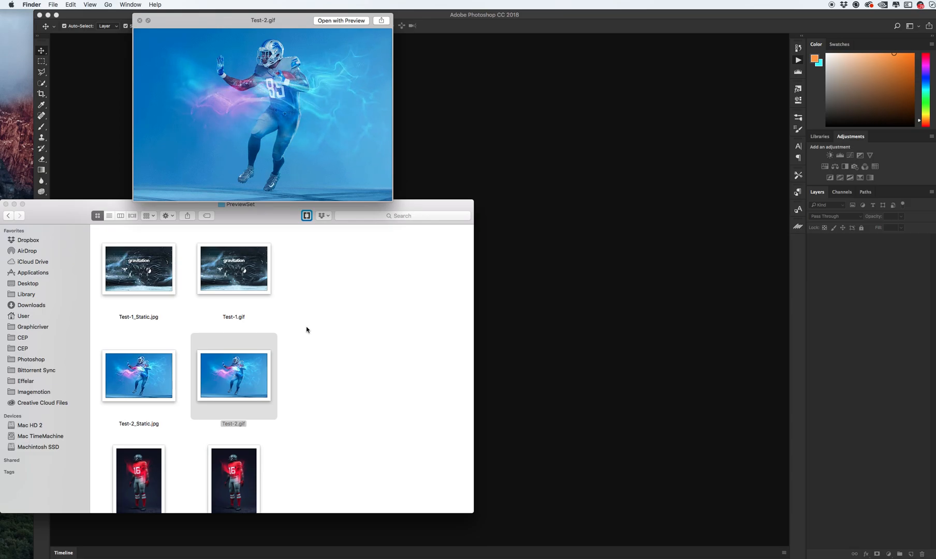